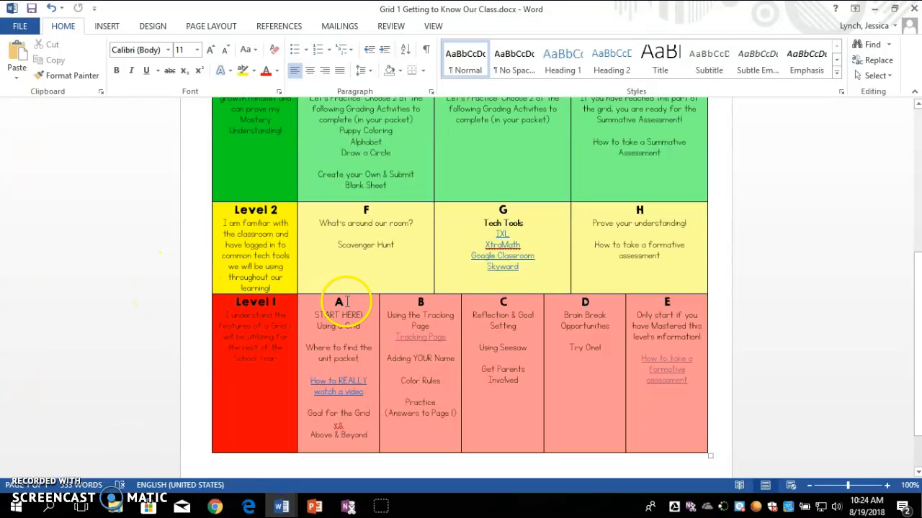
pyautogui.moveTo(461, 332)
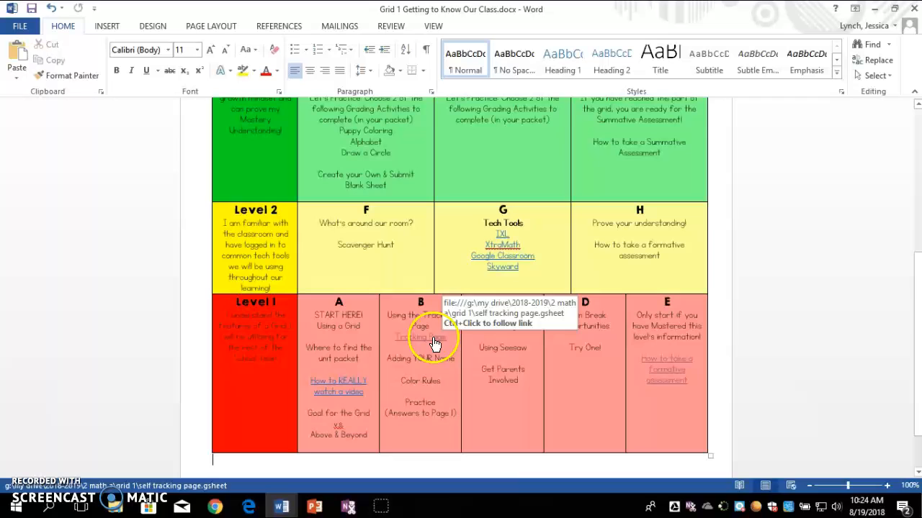
# Follow the Tracking Page hyperlink and confirm opening the Self Tracking Page spreadsheet.
pyautogui.click(420, 337)
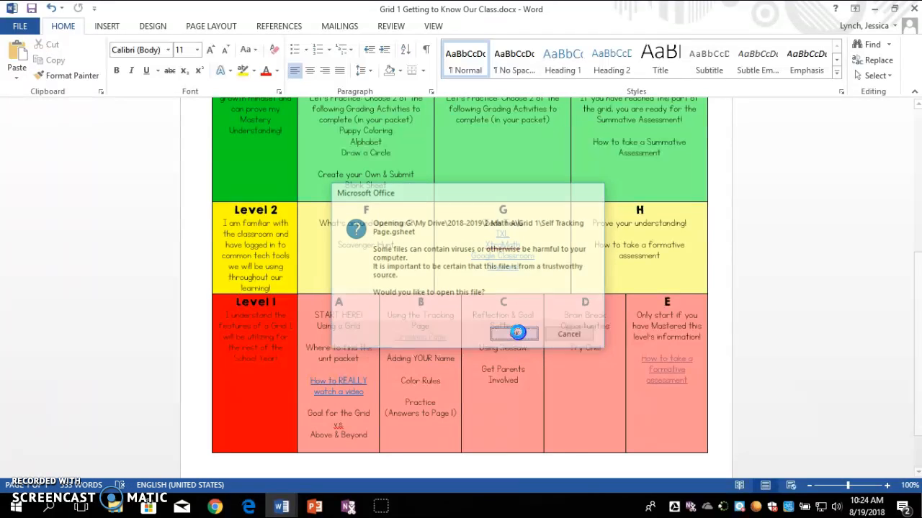
pyautogui.click(568, 334)
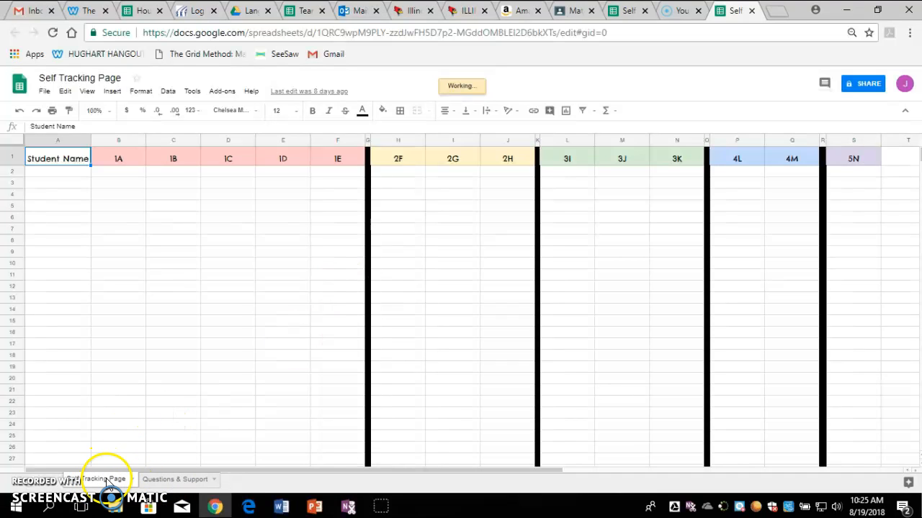
pyautogui.moveTo(86, 251)
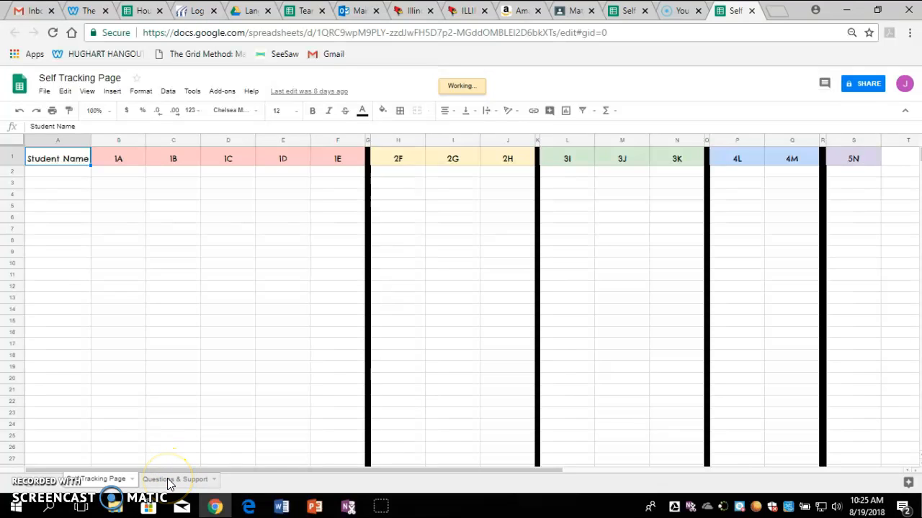
# Show the Questions & Support sheet with its 'Your Name' question grid.
pyautogui.click(176, 479)
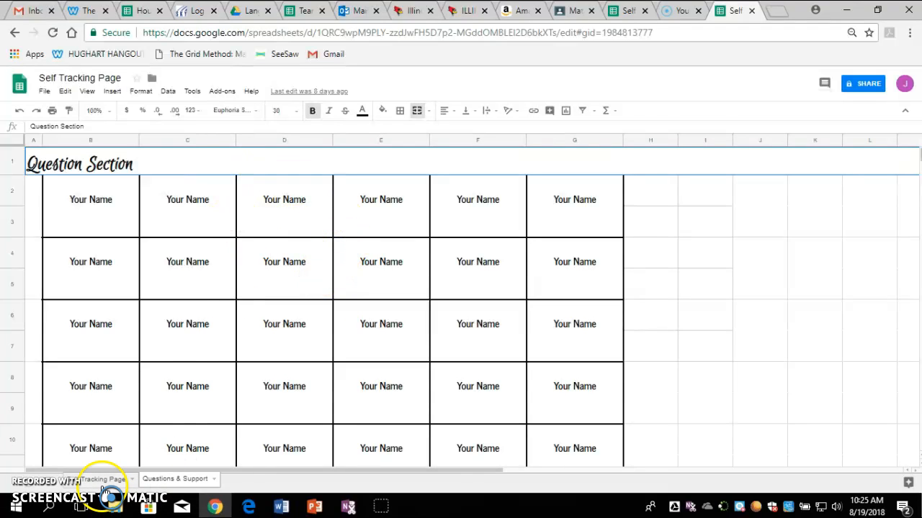
# Return to the Self Tracking Page sheet, then switch to the Math A Classroom tab.
pyautogui.click(101, 478)
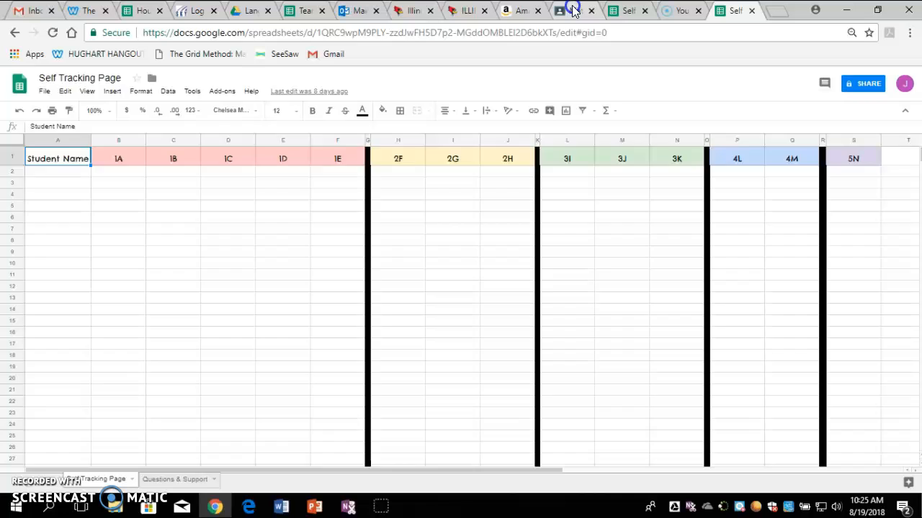
pyautogui.click(572, 10)
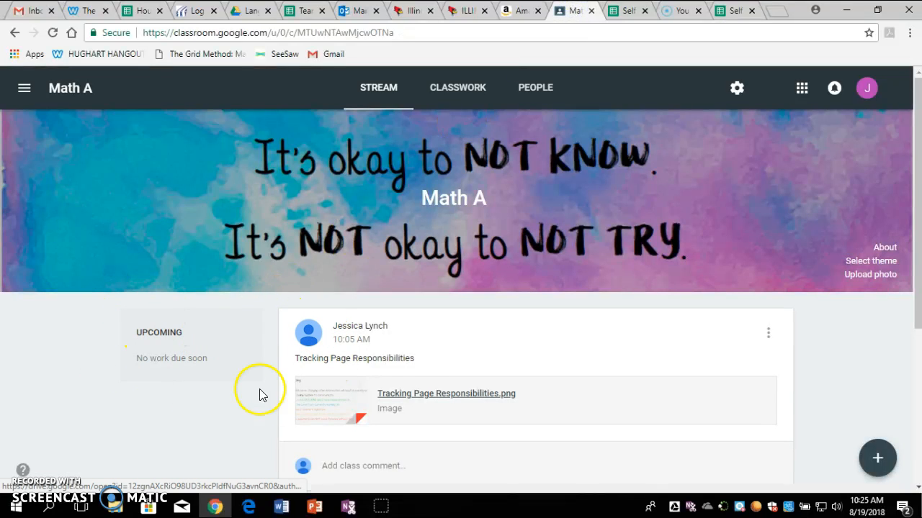
# View the Tracking Page Responsibilities post, then return to the Self Tracking Page spreadsheet.
pyautogui.scroll(-3)
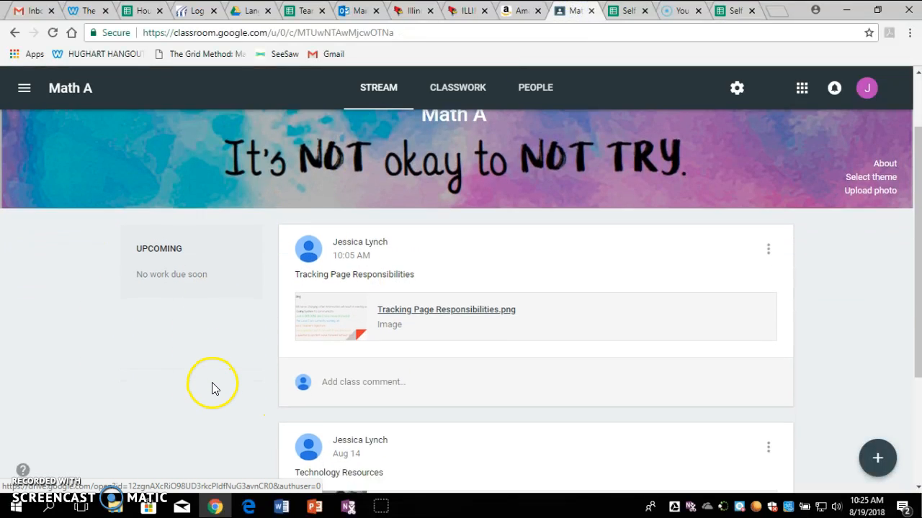
pyautogui.scroll(-3)
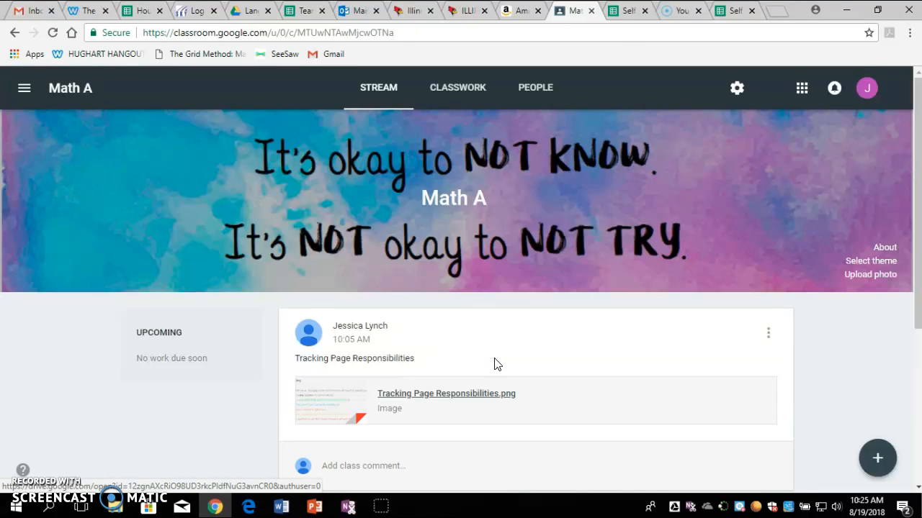
pyautogui.click(625, 10)
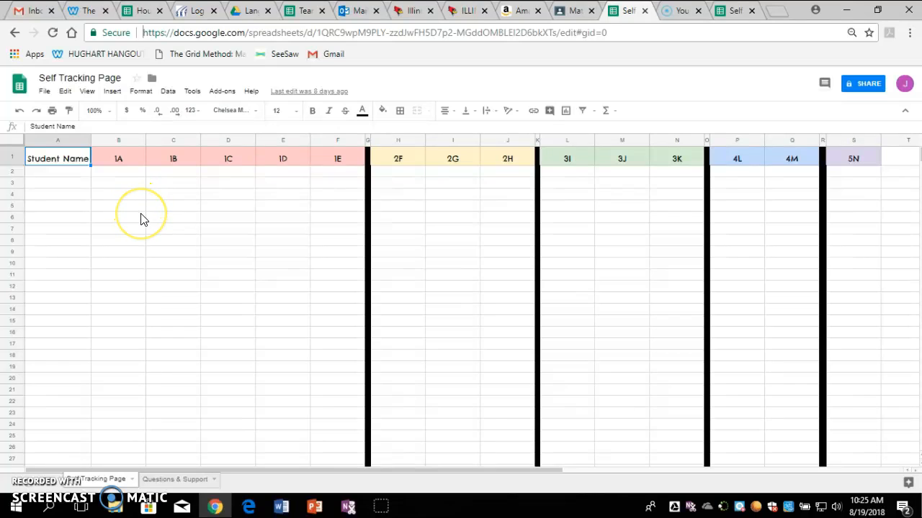
pyautogui.moveTo(106, 202)
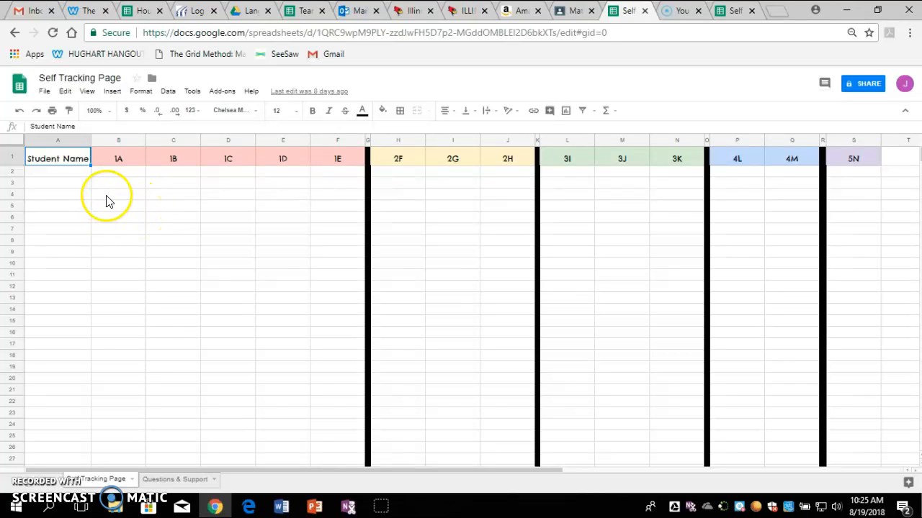
pyautogui.moveTo(258, 209)
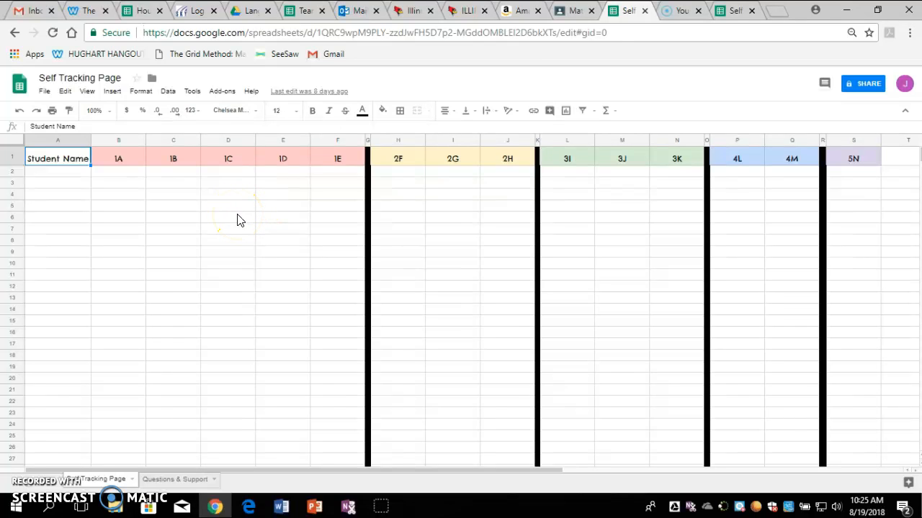
pyautogui.moveTo(468, 226)
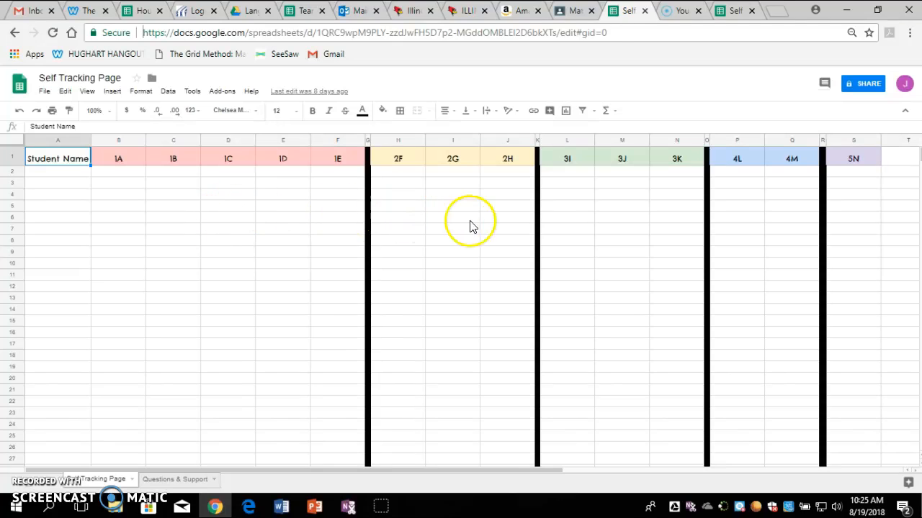
pyautogui.moveTo(401, 272)
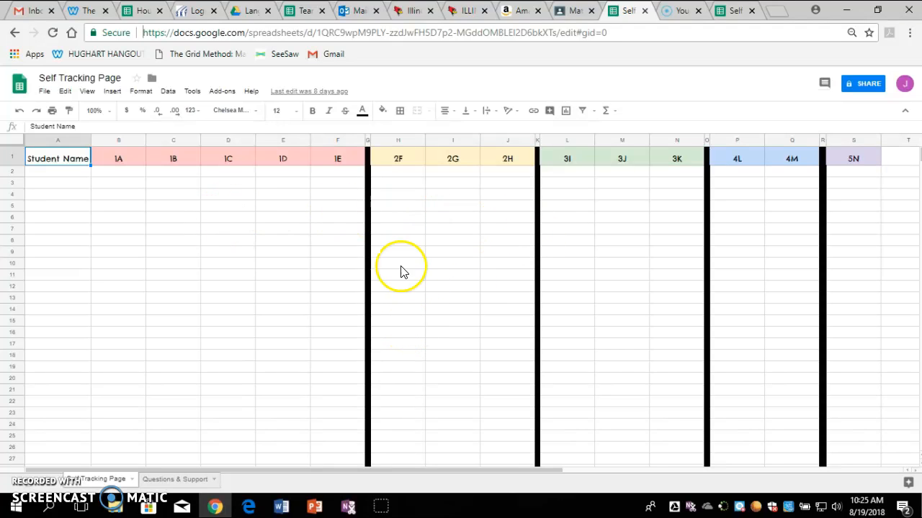
pyautogui.moveTo(188, 288)
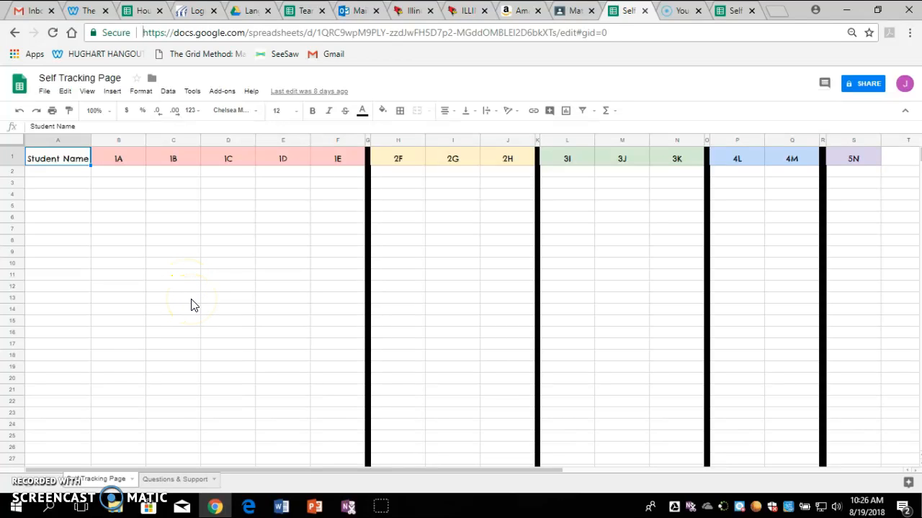
pyautogui.moveTo(195, 480)
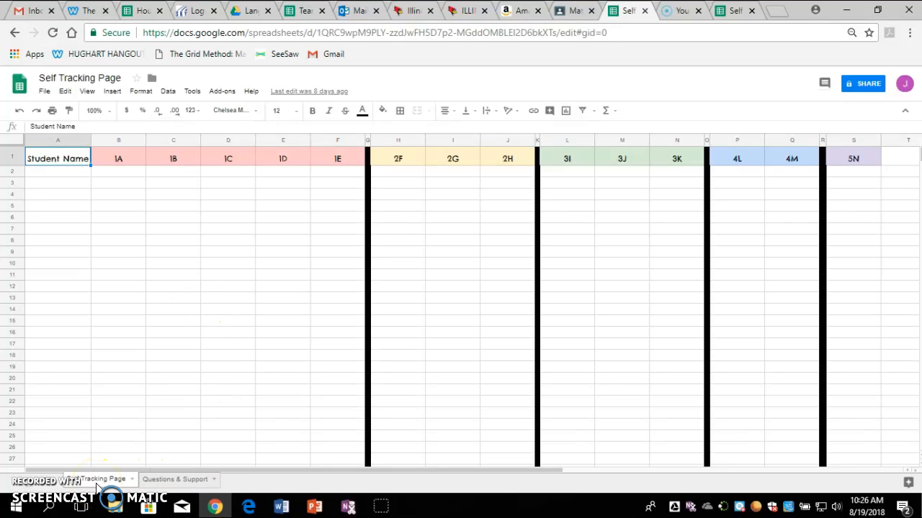
# Switch back to the Questions & Support sheet's 'Your Name' grid.
pyautogui.click(175, 479)
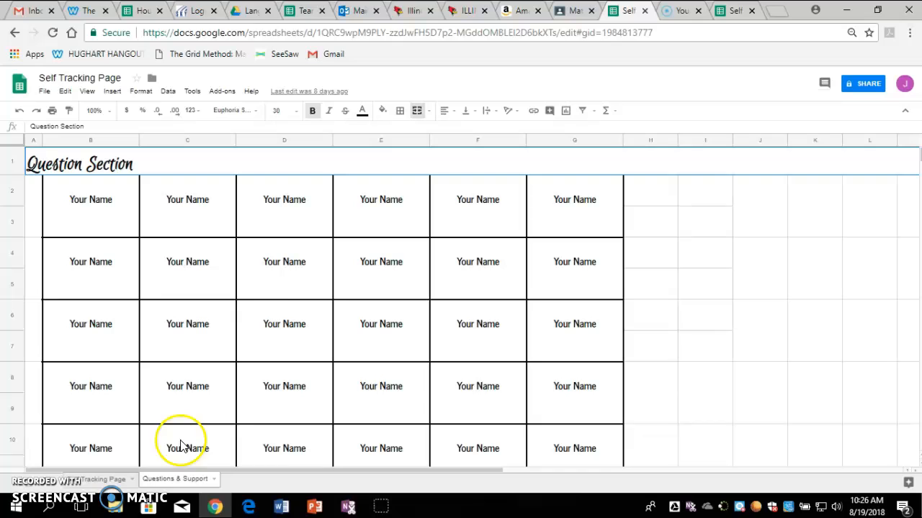